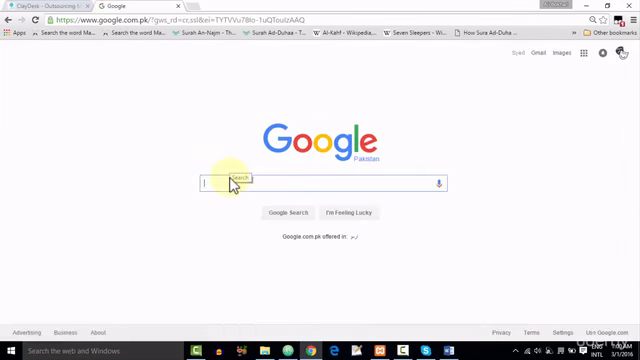
# Search Google for "atom editor".
pyautogui.write('atom editor')
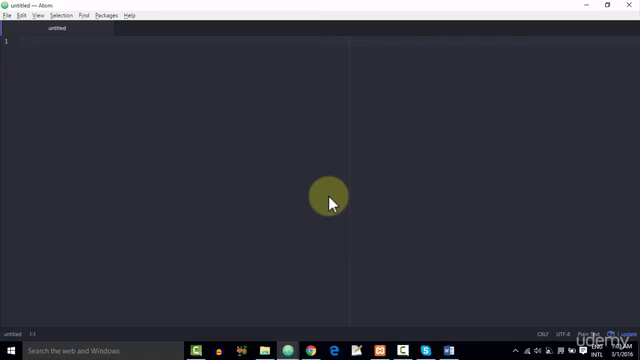
pyautogui.moveTo(158, 44)
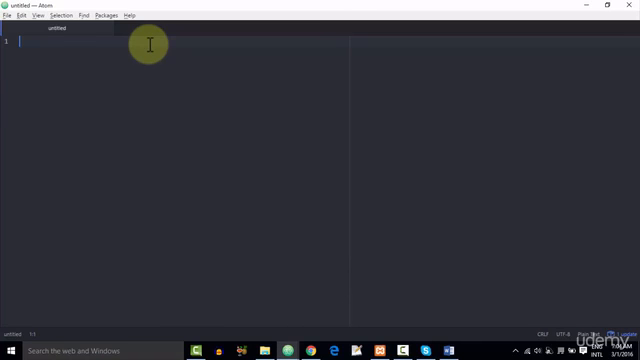
# Type "aas" into the untitled file and save it as test.php in the Chat folder.
pyautogui.write('aas')
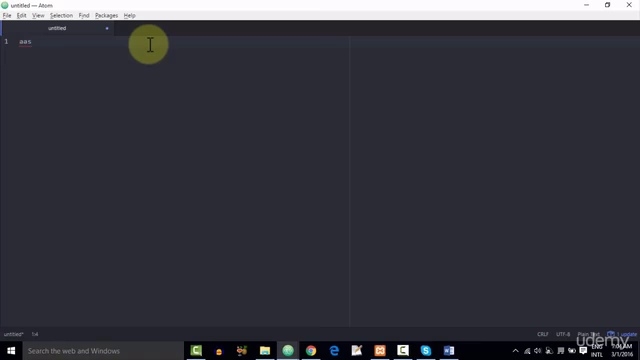
pyautogui.press('ctrl+s')
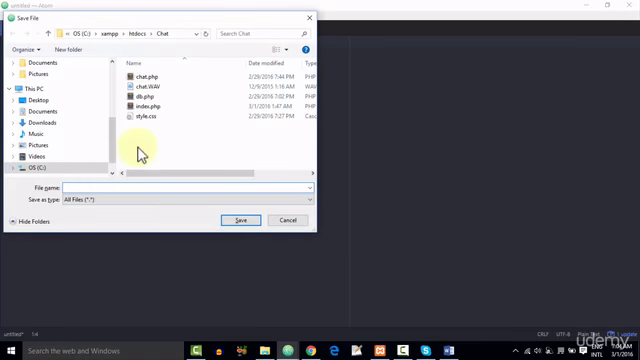
pyautogui.moveTo(164, 162)
pyautogui.write('test.p')
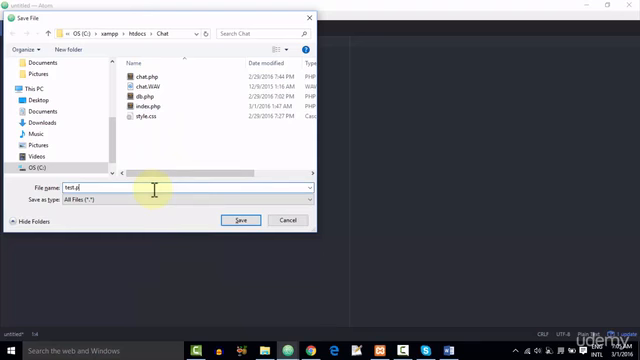
pyautogui.click(240, 218)
pyautogui.write('</html>')
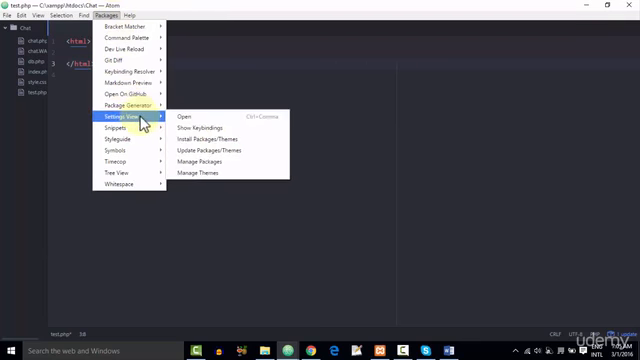
pyautogui.moveTo(180, 124)
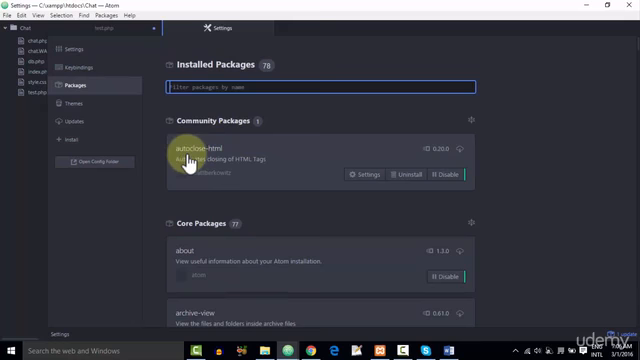
pyautogui.moveTo(224, 168)
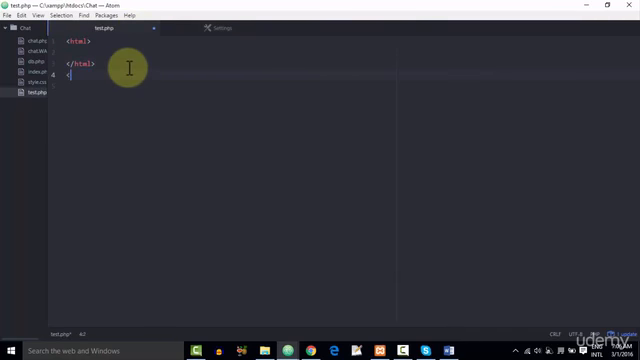
# Add a <body> tag auto-closed by autoclose-html, then start a <titl tag on a new line.
pyautogui.write('<body>')
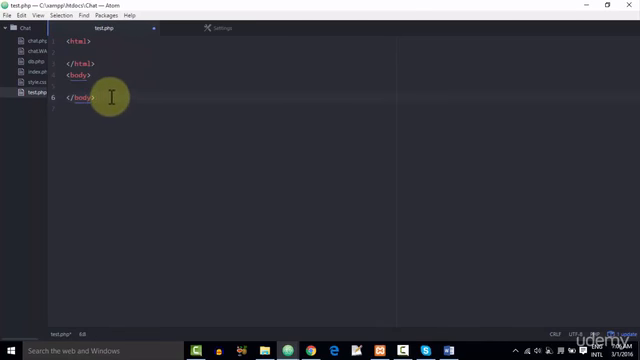
pyautogui.press('enter')
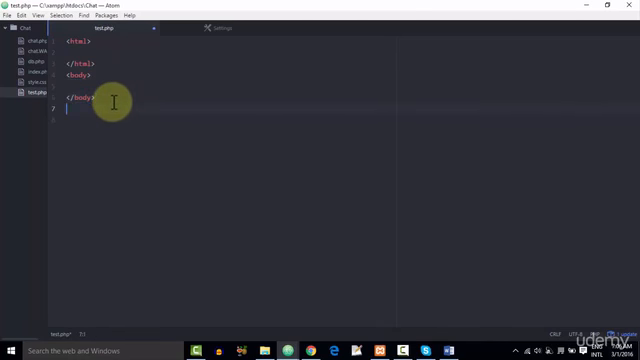
pyautogui.write('<titl')
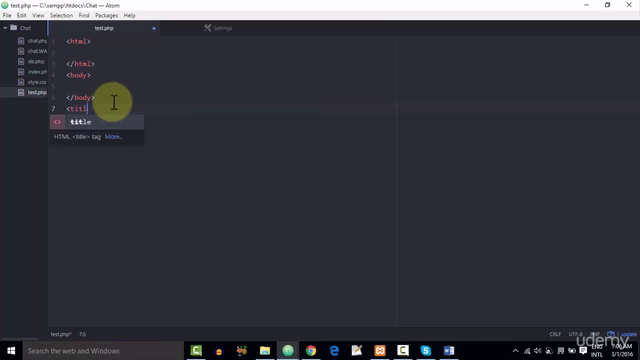